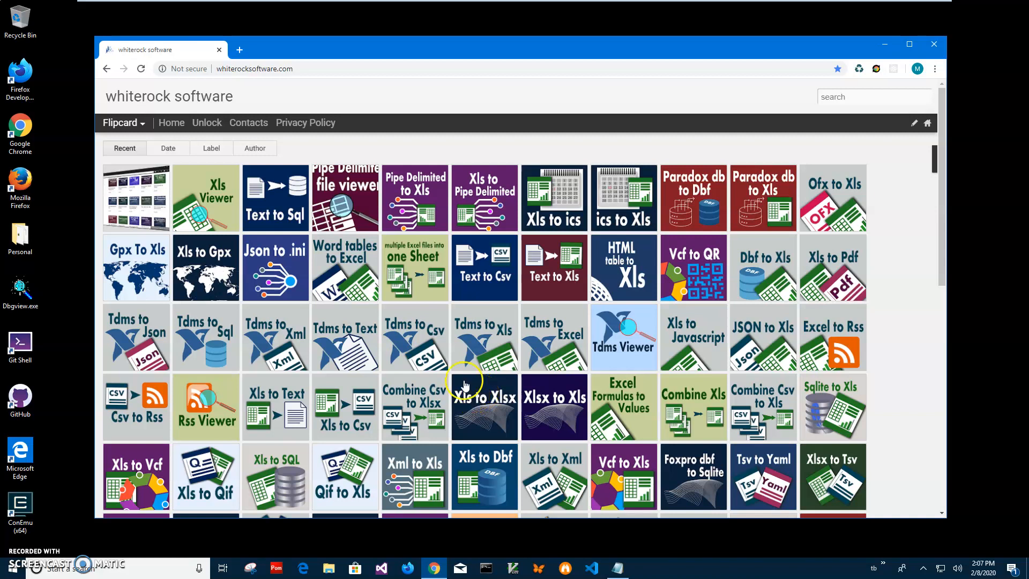
mouse_move(306, 56)
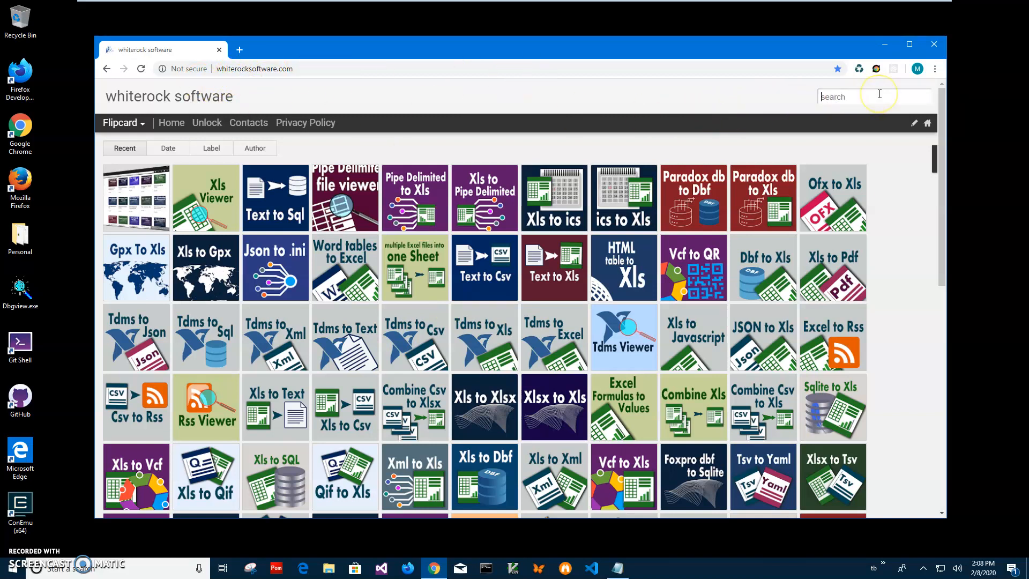
- Search the site for 'text' and open the text file to sql converter post
type("text")
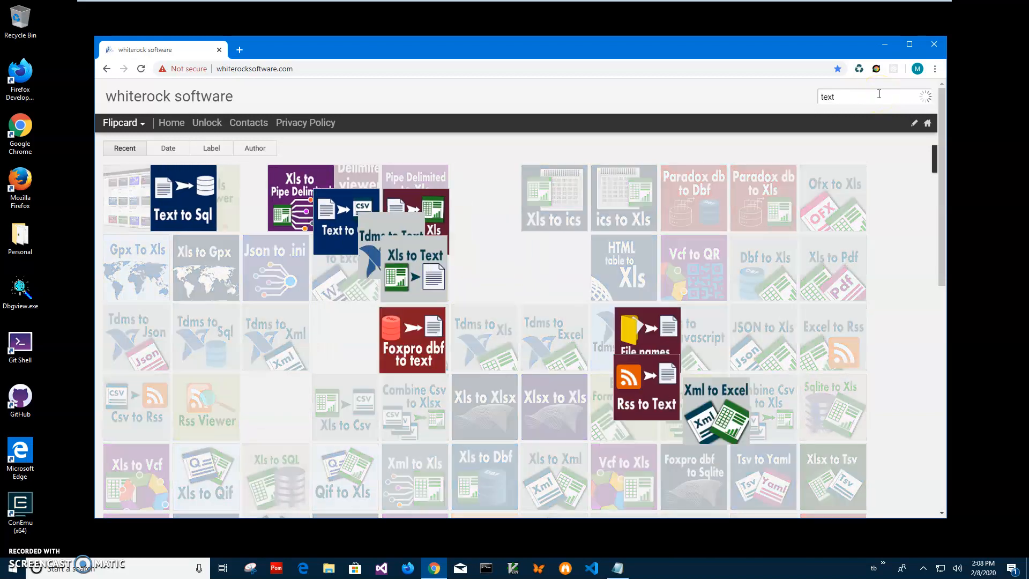
left_click(873, 96)
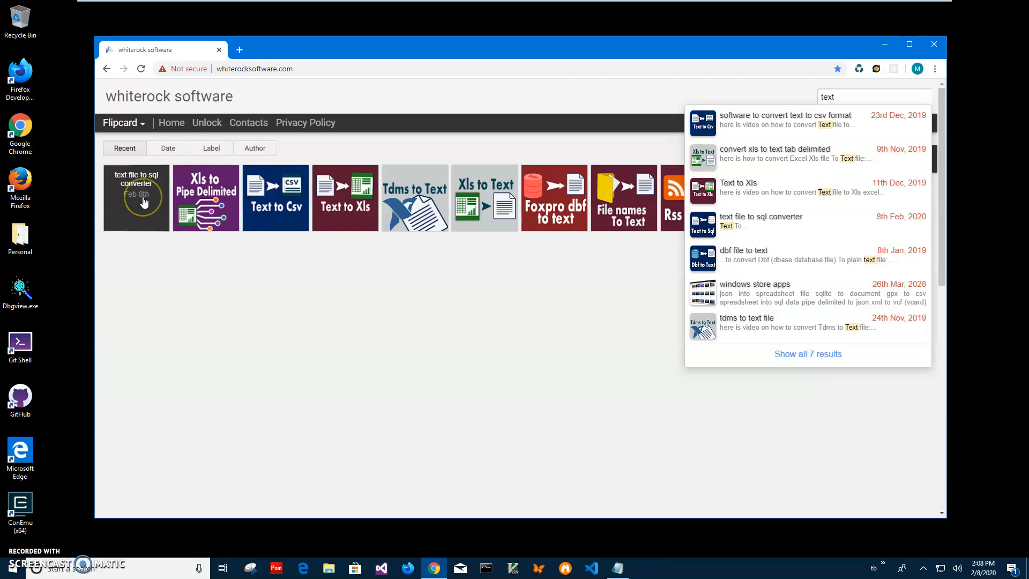
left_click(137, 197)
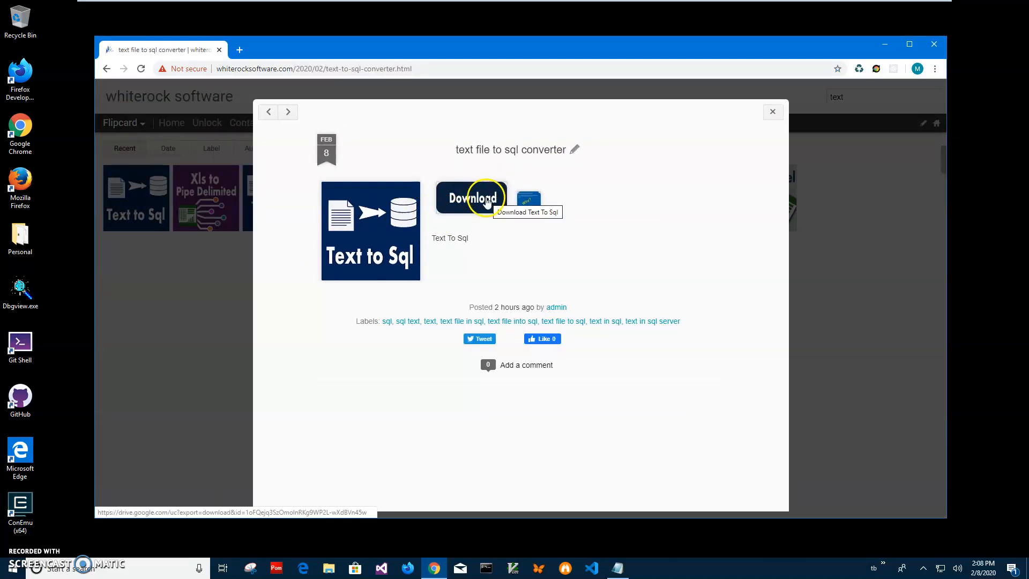
- Download the Text To Sql setup via the post's Google Drive link
left_click(472, 197)
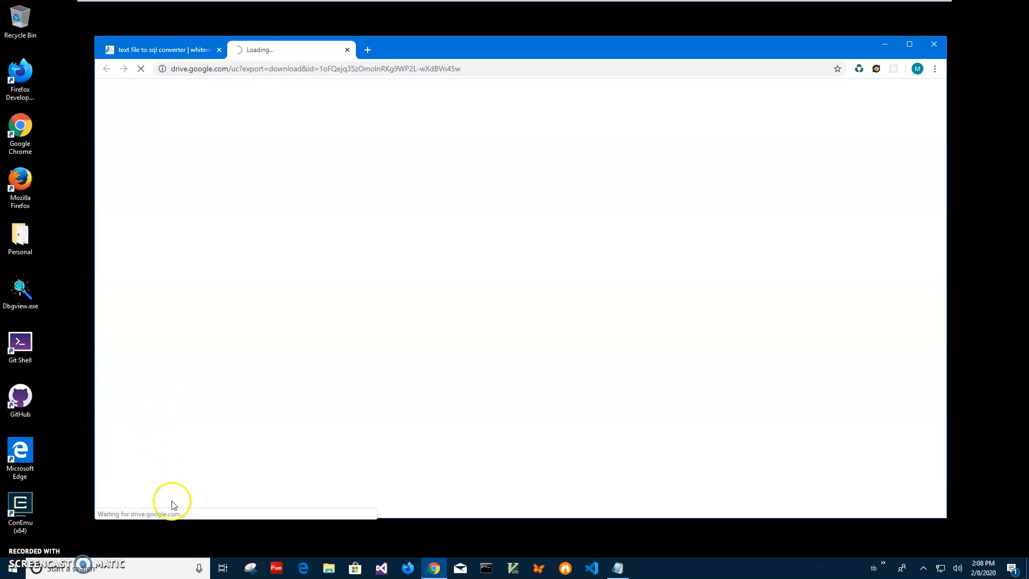
mouse_move(240, 158)
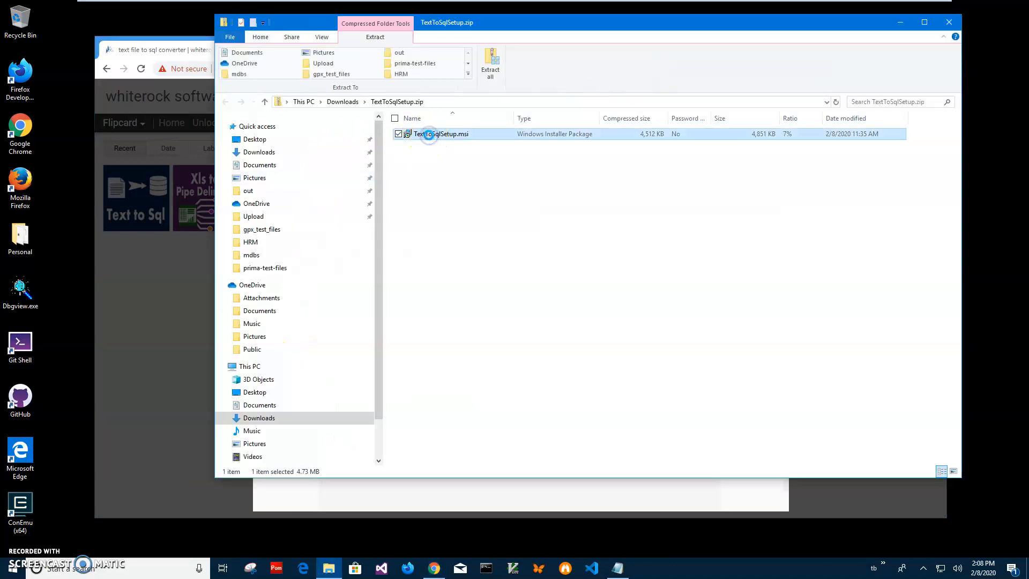
- Run TextToSqlSetup.msi past the SmartScreen warning and install to the default folder
double_click(430, 134)
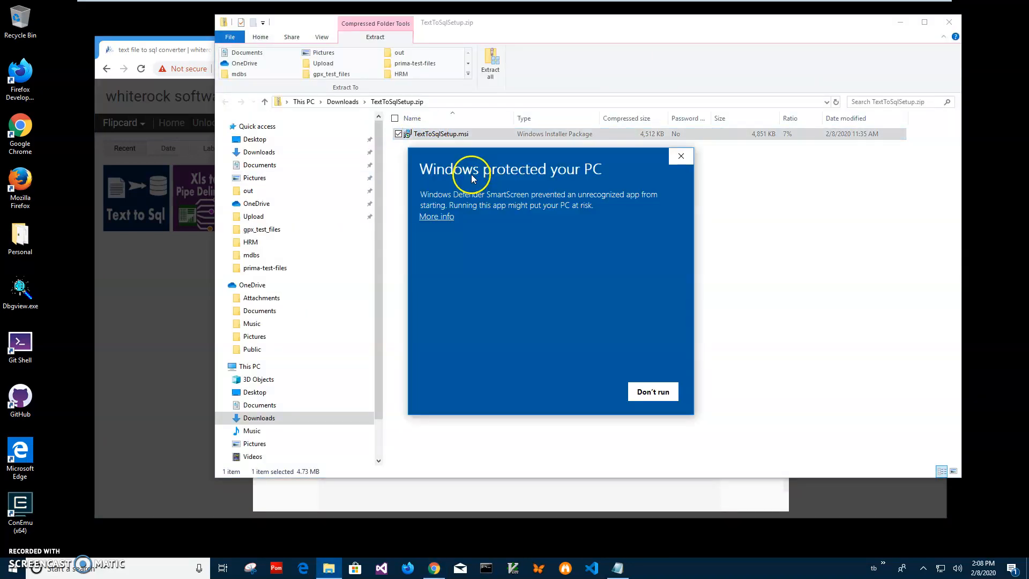
left_click(436, 216)
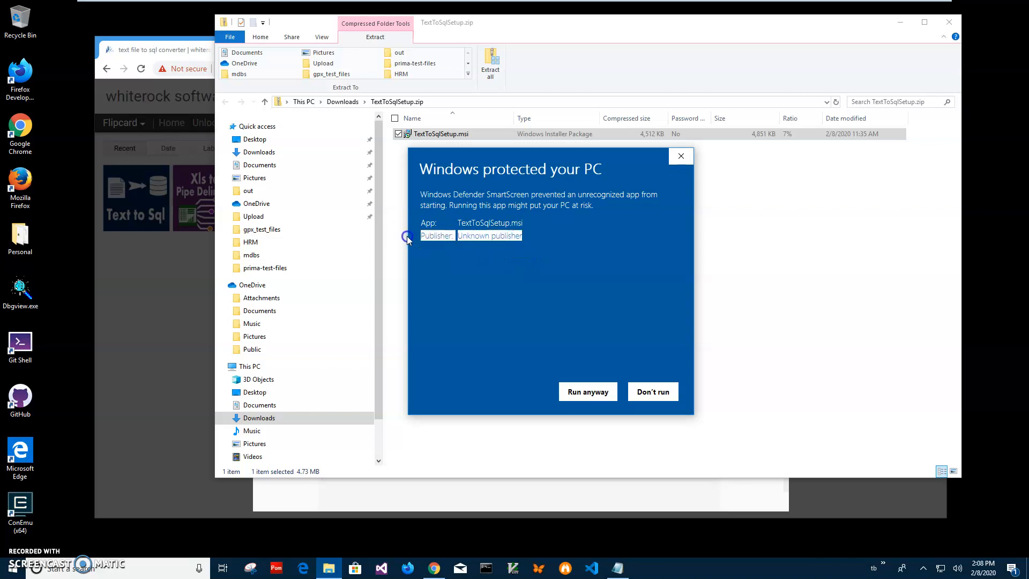
left_click(587, 391)
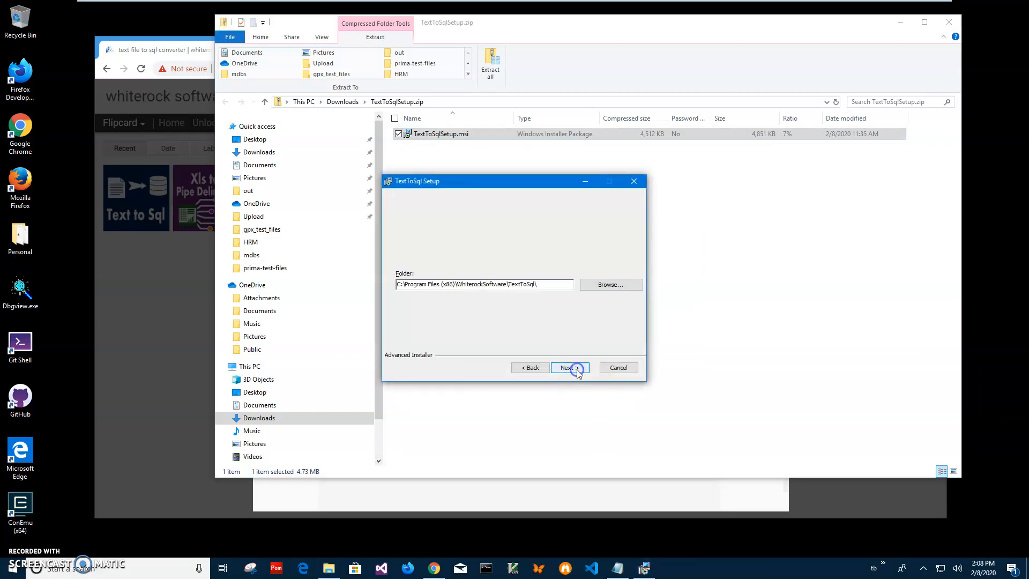
left_click(570, 368)
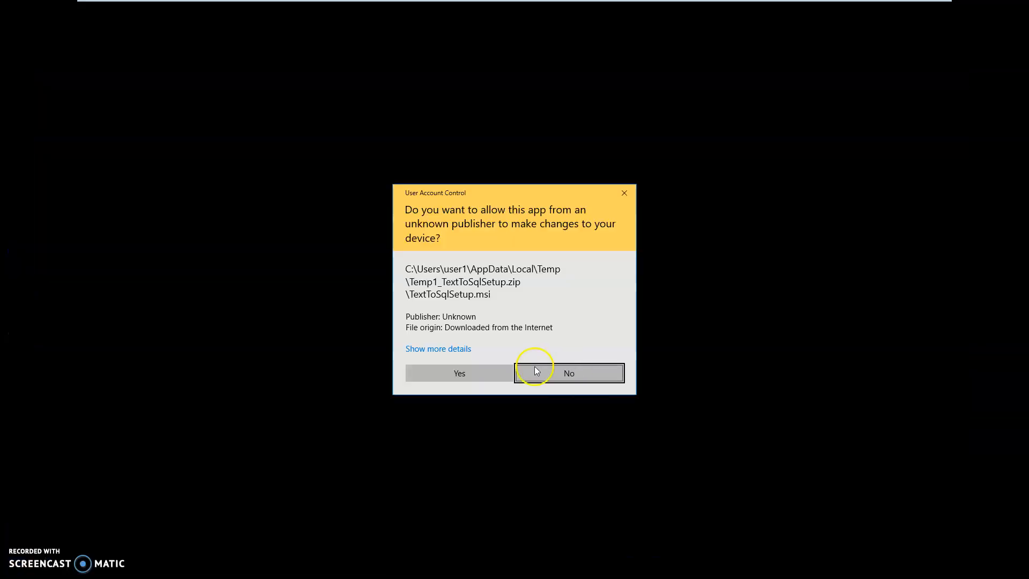
left_click(459, 374)
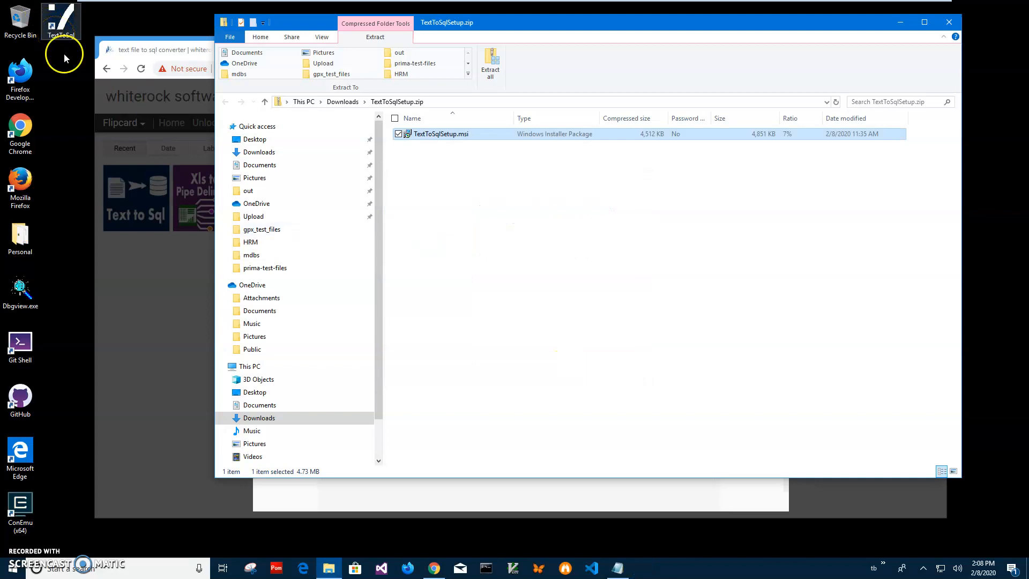
mouse_move(102, 95)
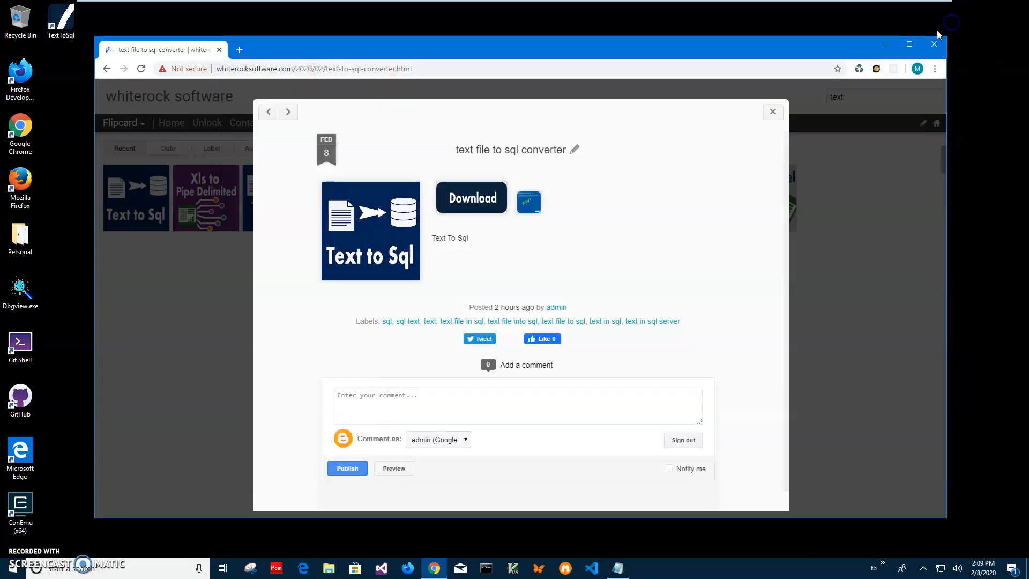
- Close Chrome and launch Text To Sql from its new desktop shortcut
left_click(934, 44)
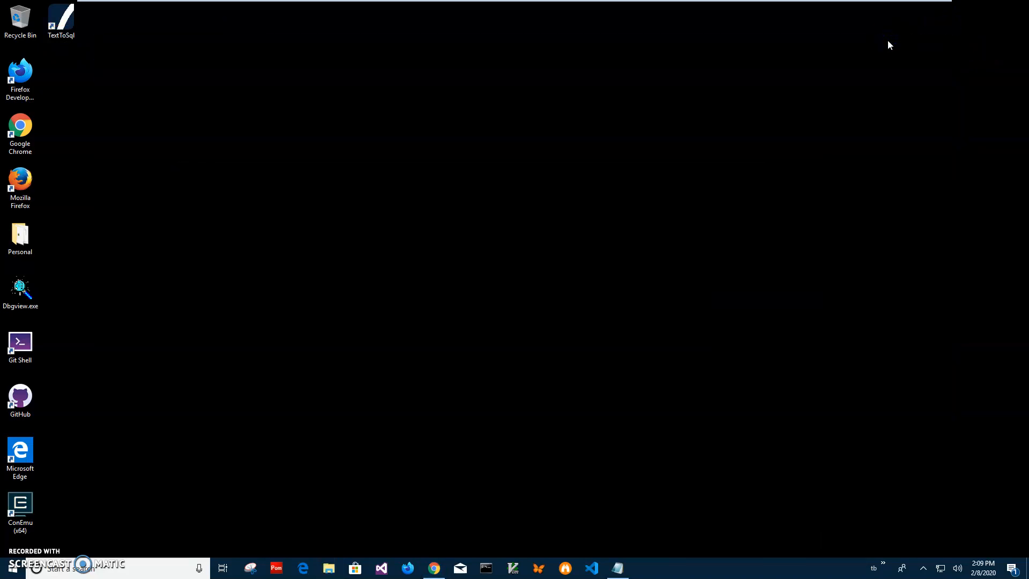
left_click(62, 19)
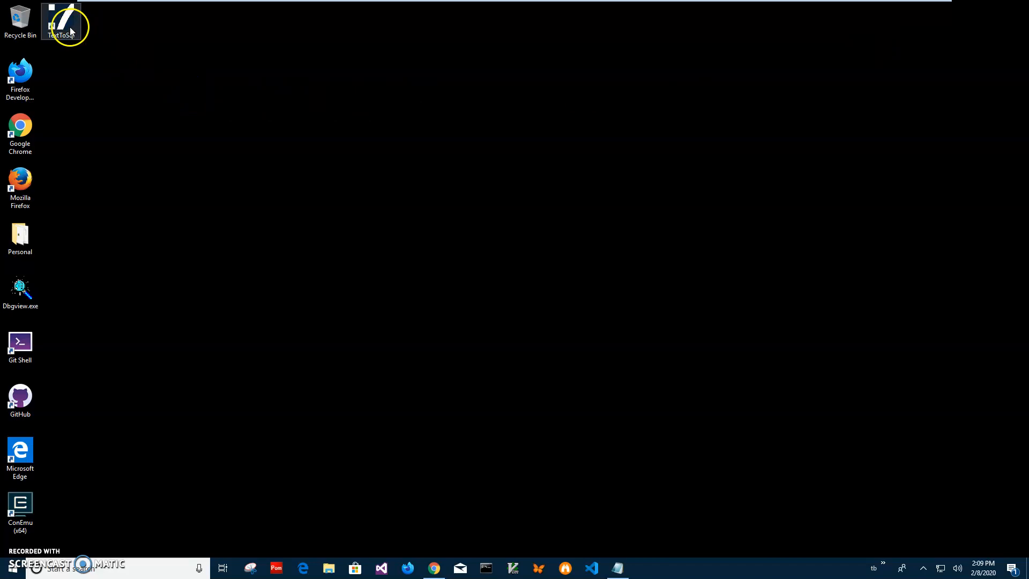
double_click(60, 21)
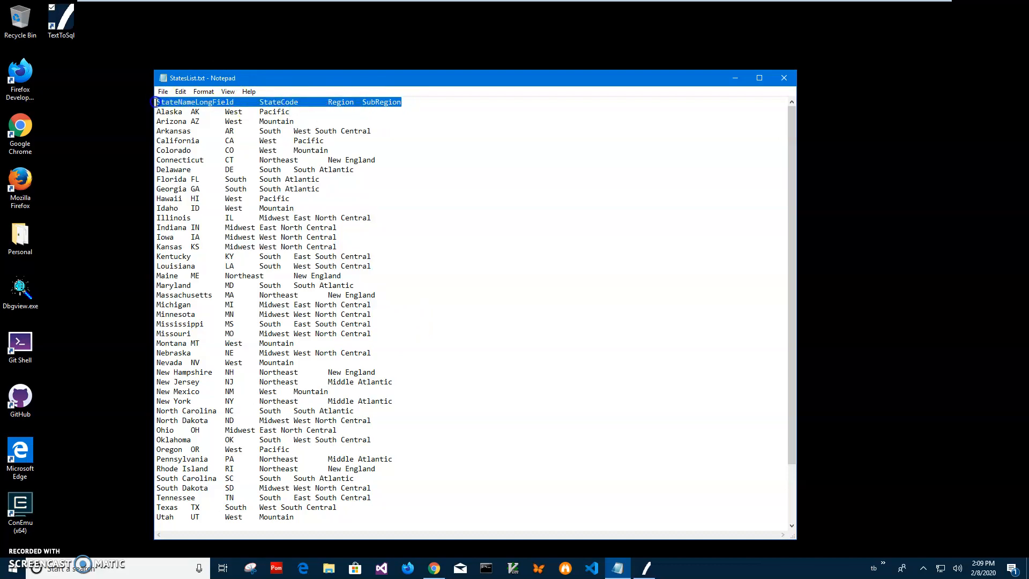
- Review the StateCode and other columns in StatesList.txt, then close Notepad
double_click(279, 102)
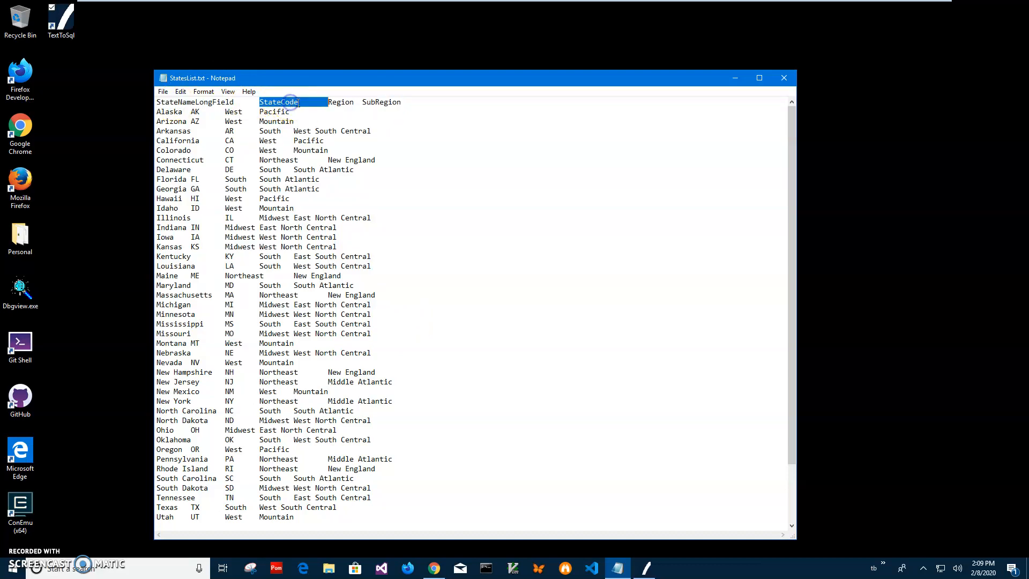
left_click(404, 102)
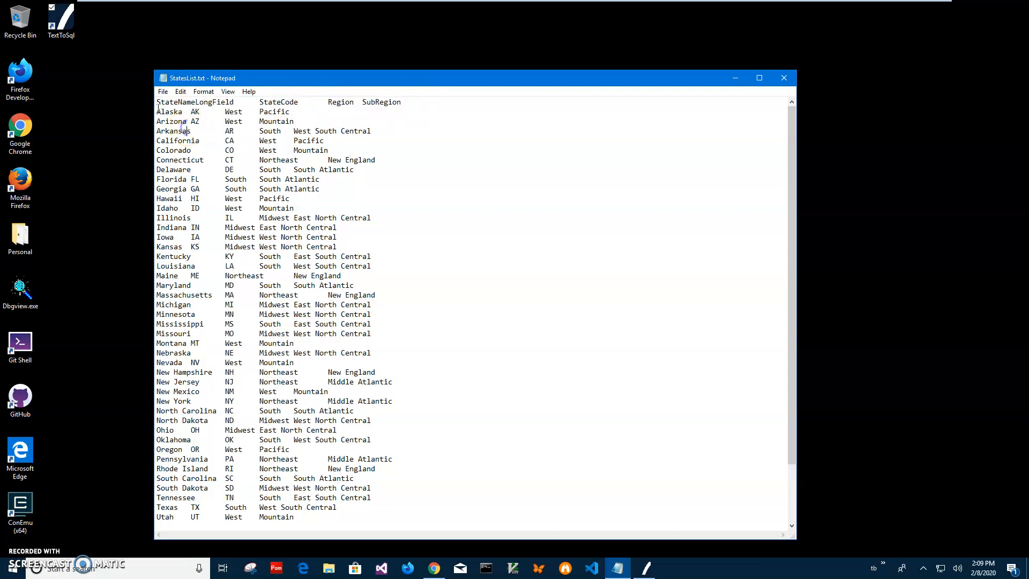
double_click(167, 112)
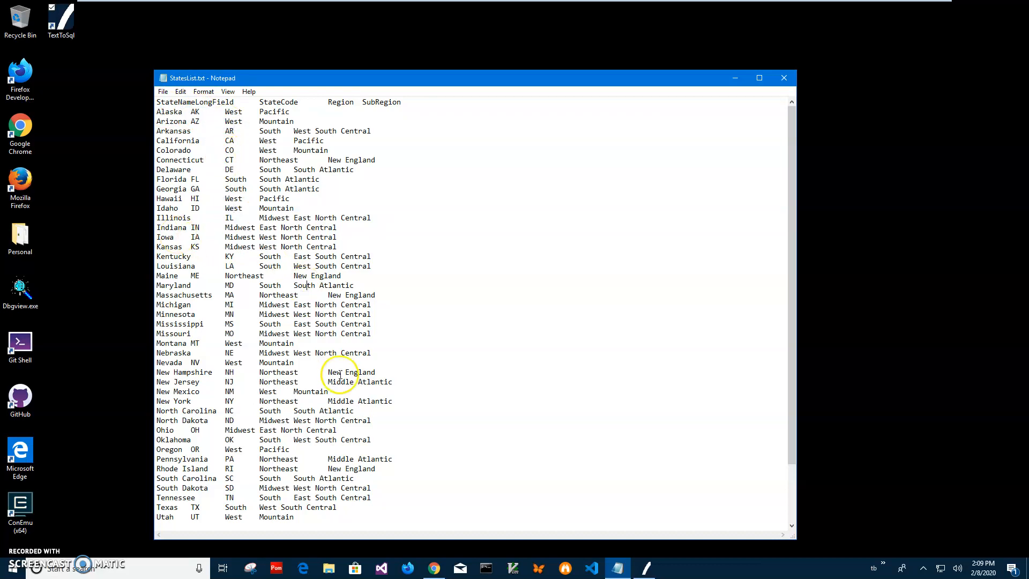
mouse_move(339, 330)
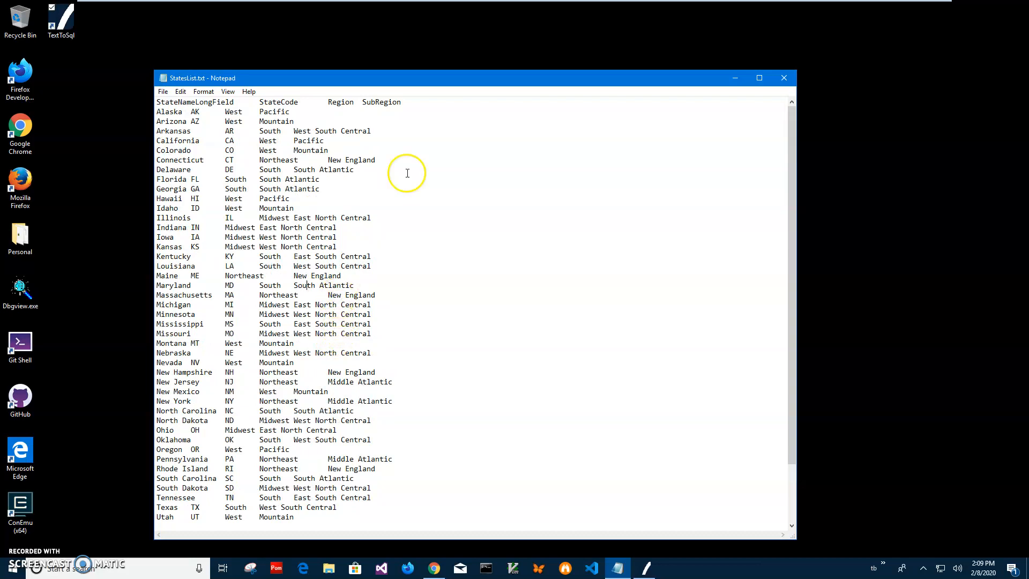
mouse_move(380, 330)
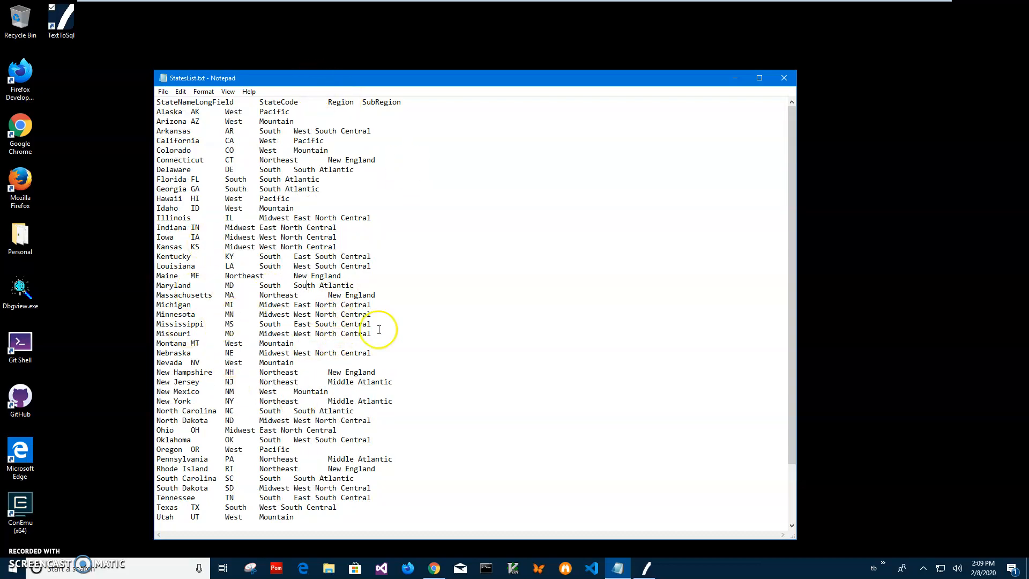
mouse_move(215, 142)
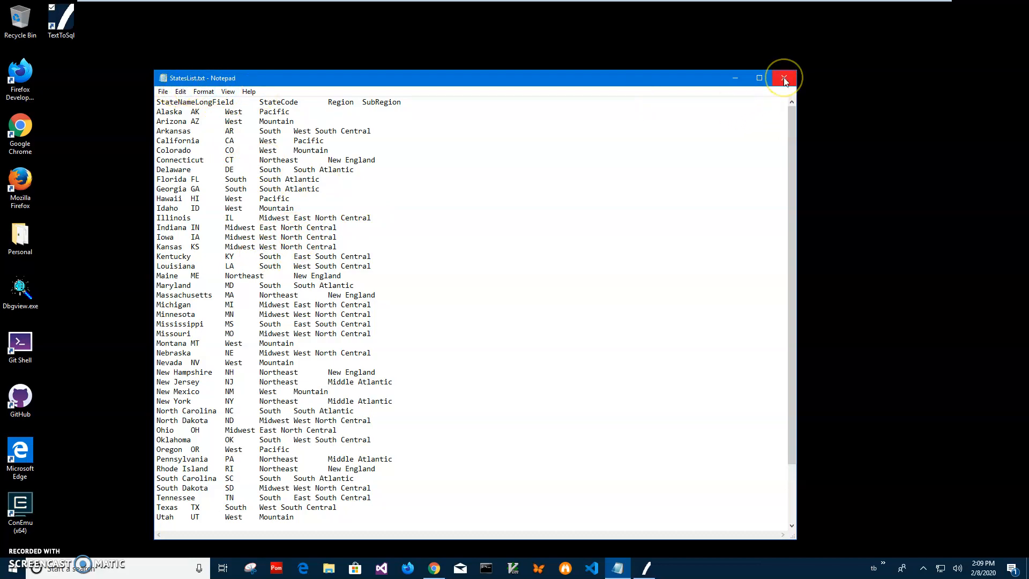
left_click(783, 78)
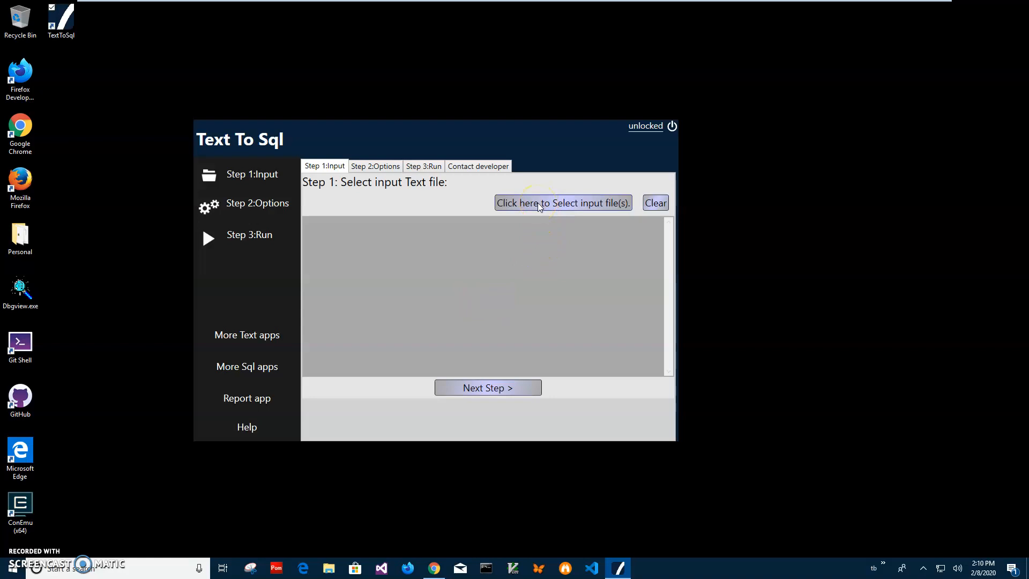
- Start selecting the input text file, browsing the Documents folder for StatesList.txt
left_click(563, 203)
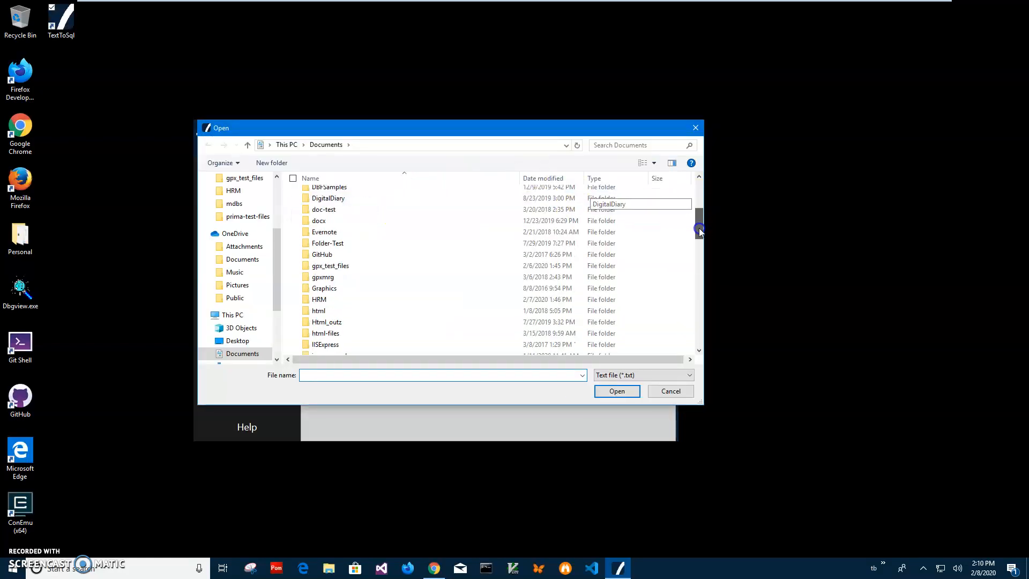
left_click_drag(699, 229, 690, 322)
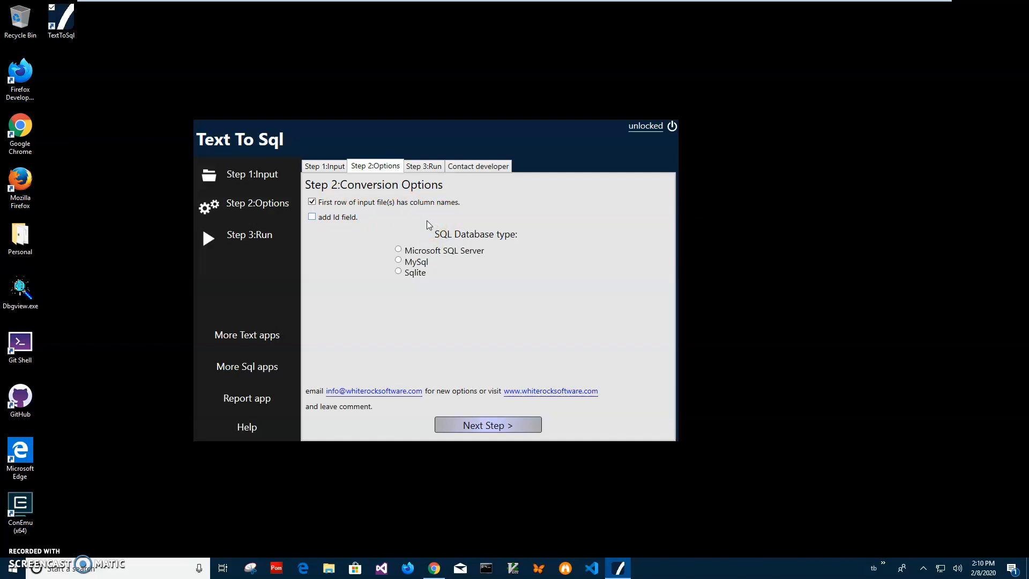
mouse_move(425, 223)
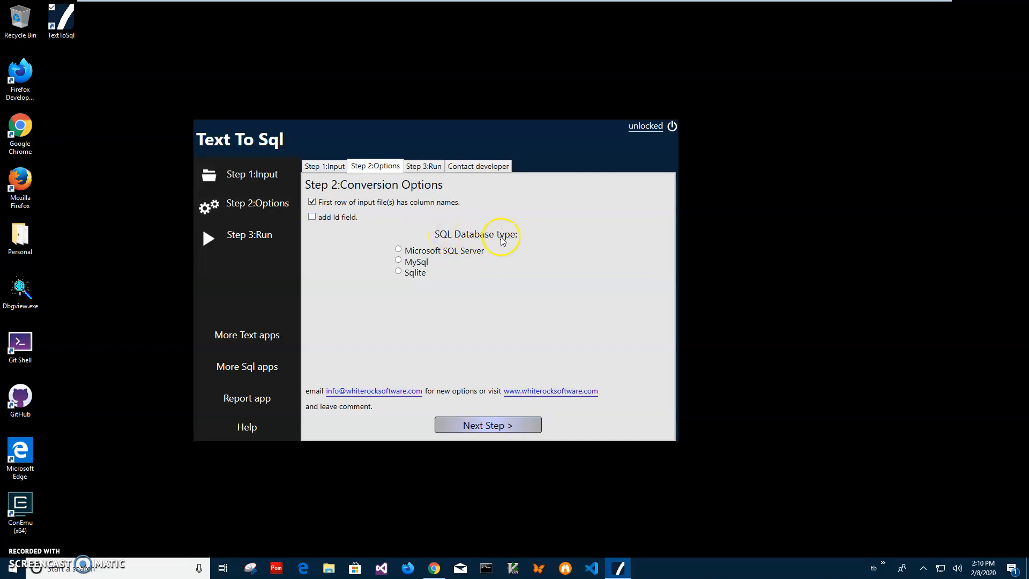
mouse_move(488, 245)
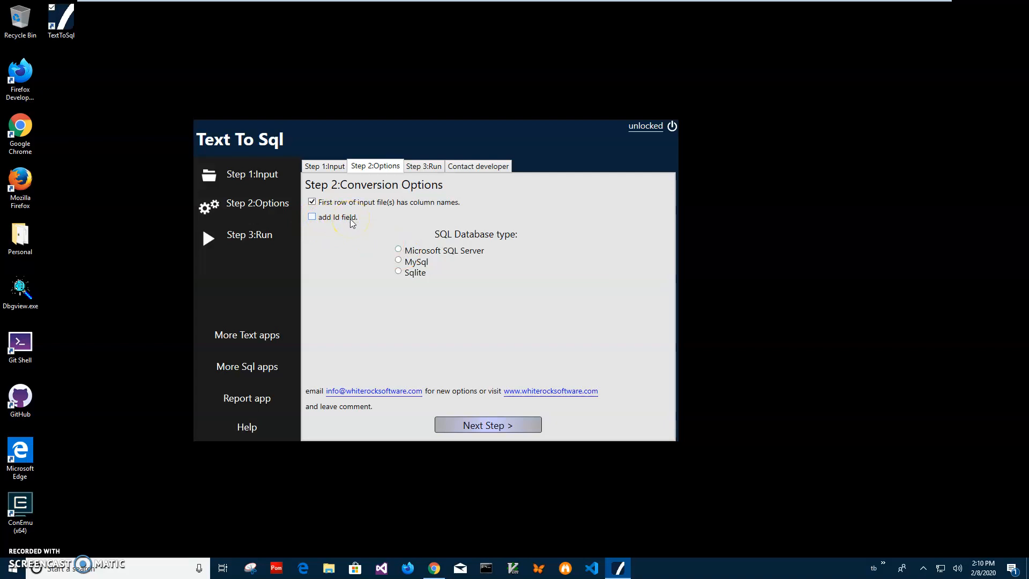
- Add an Id field, target Microsoft SQL Server, and proceed to the Run step
left_click(311, 217)
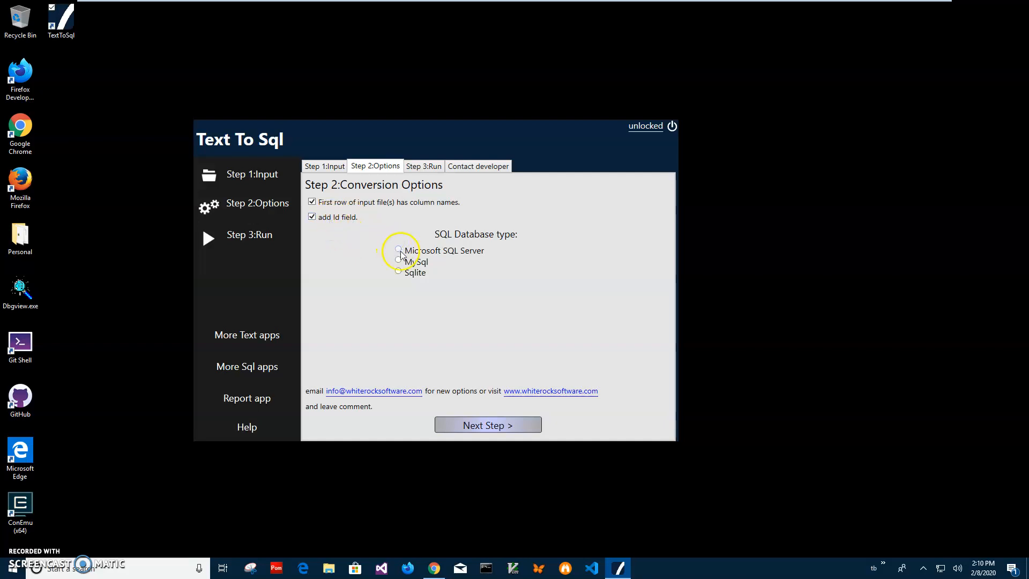
left_click(399, 251)
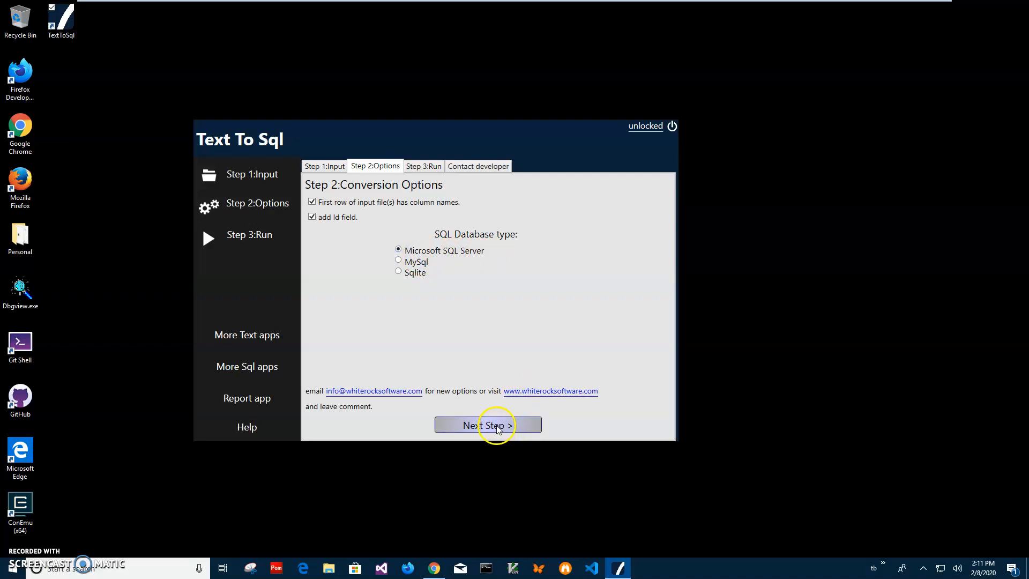
left_click(488, 425)
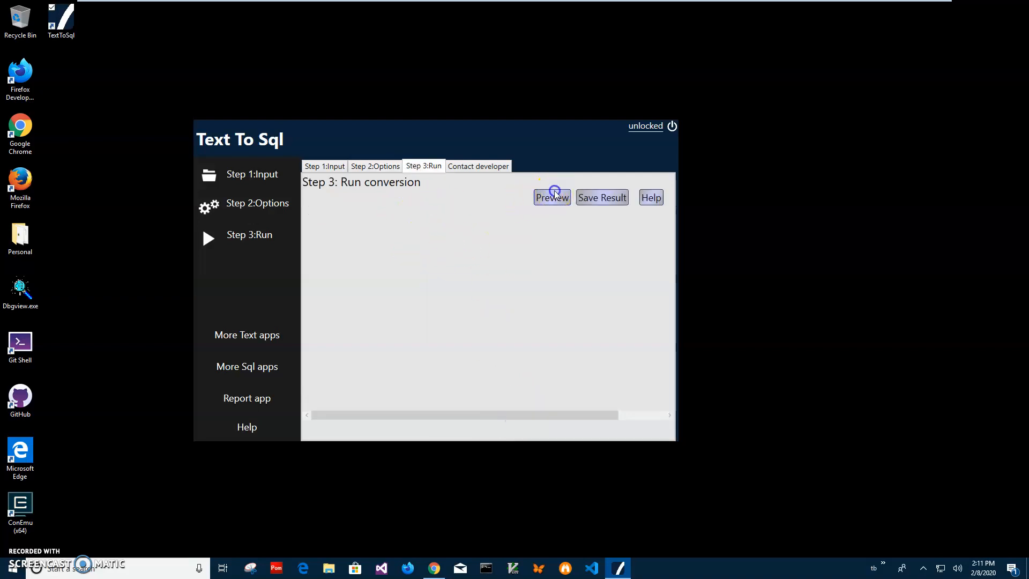
- Preview the generated CREATE TABLE StatesList and INSERT statements for every state
left_click(552, 197)
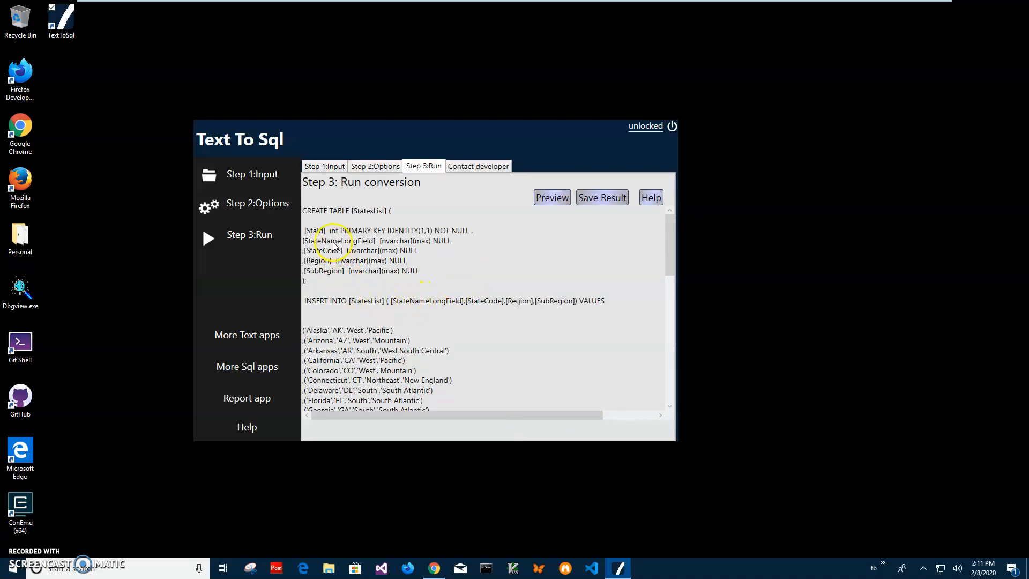
mouse_move(471, 233)
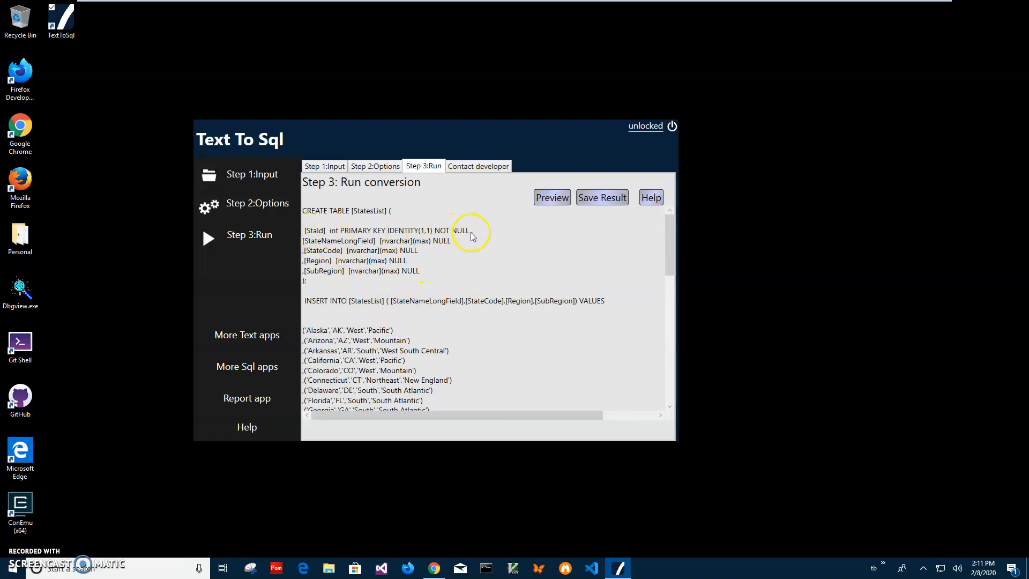
mouse_move(308, 234)
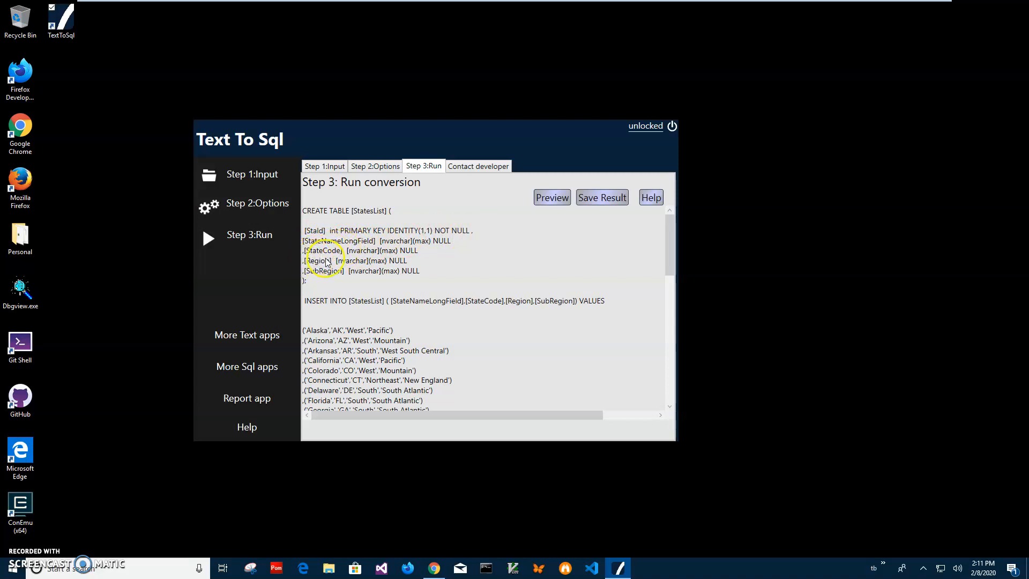
scroll("down", 3)
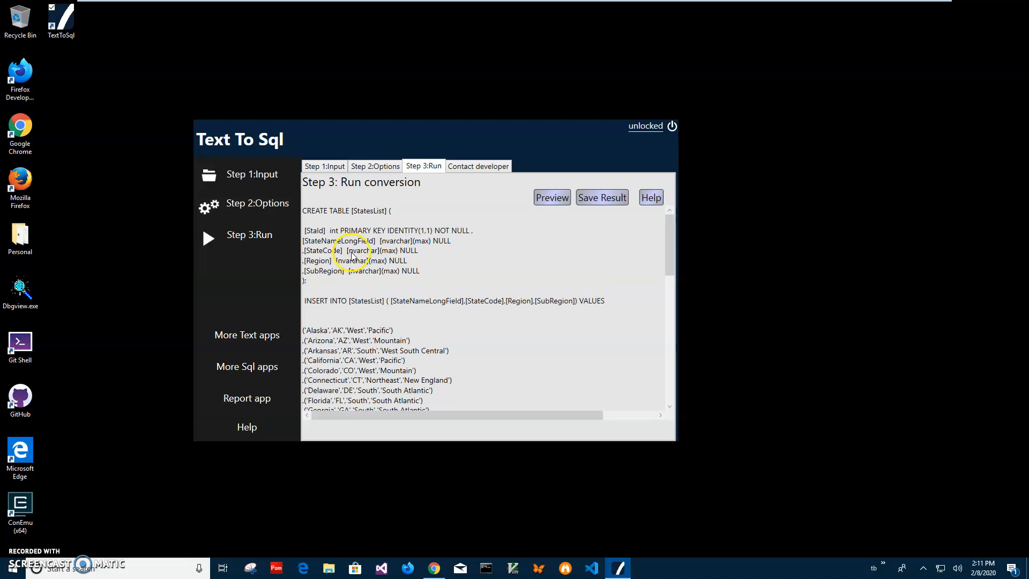
mouse_move(331, 317)
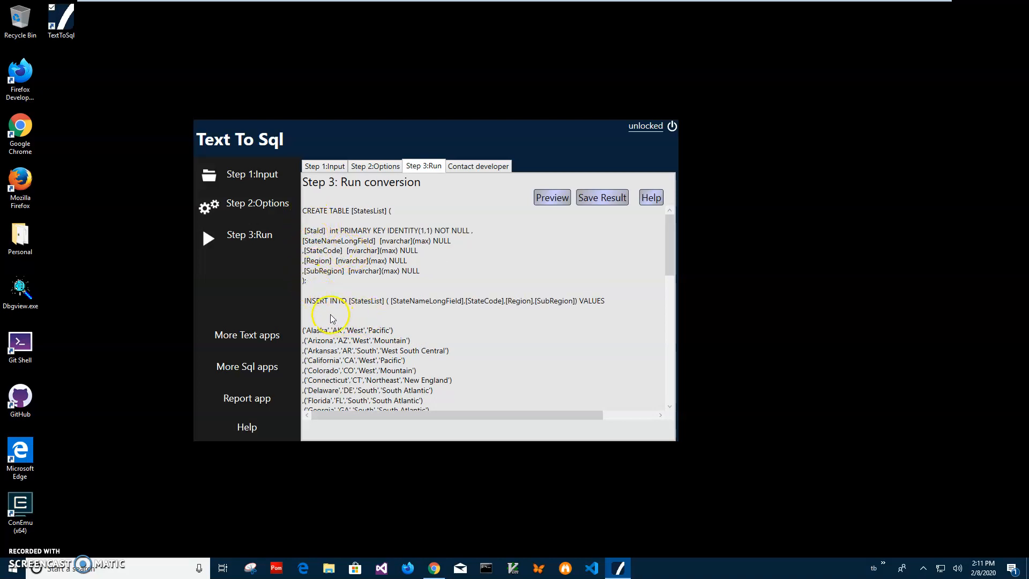
scroll("down", 3)
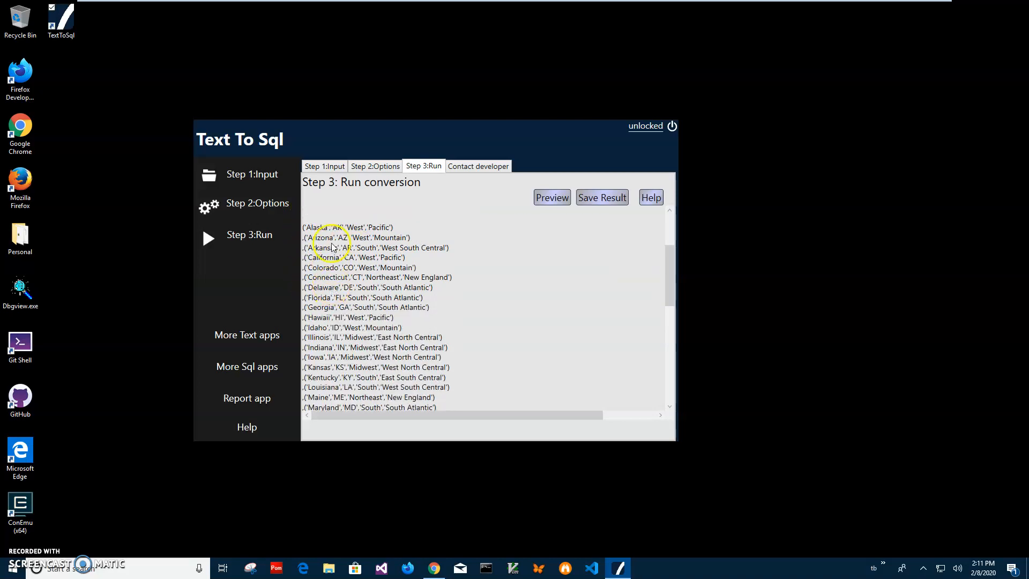
scroll("down", 3)
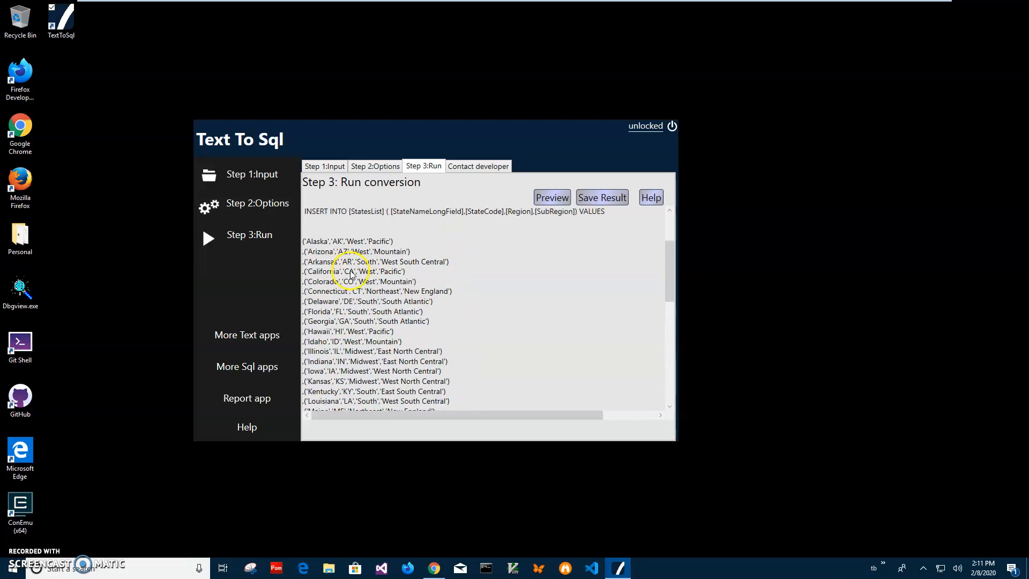
scroll("down", 3)
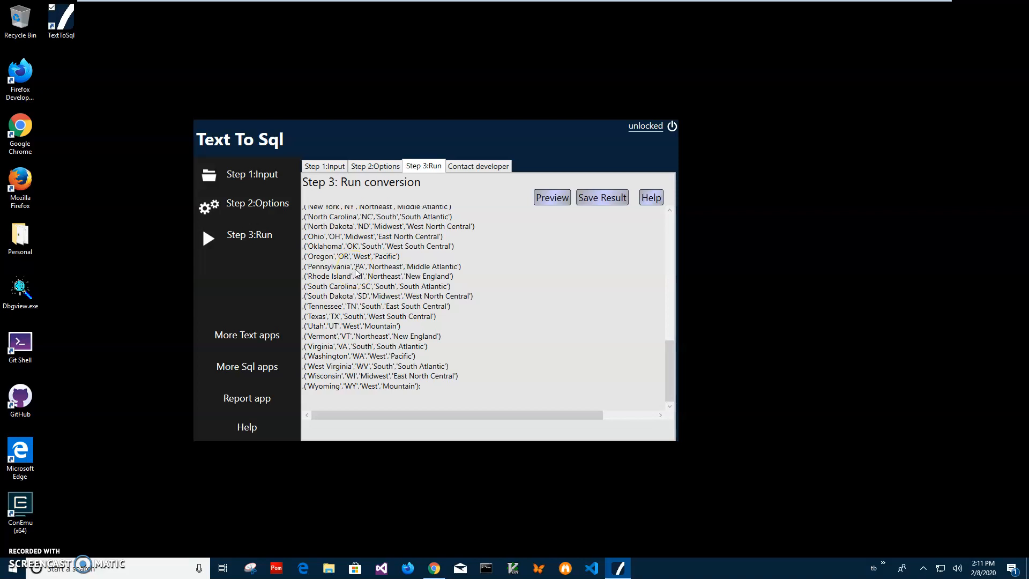
scroll("up", 3)
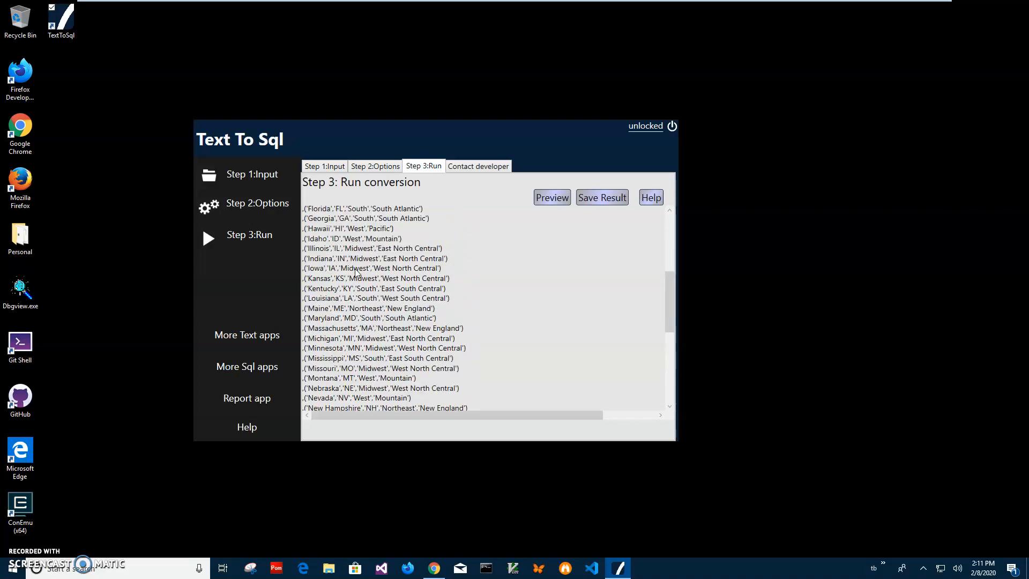
- Save the converted SQL Server script as a .sql file in Documents
left_click(603, 197)
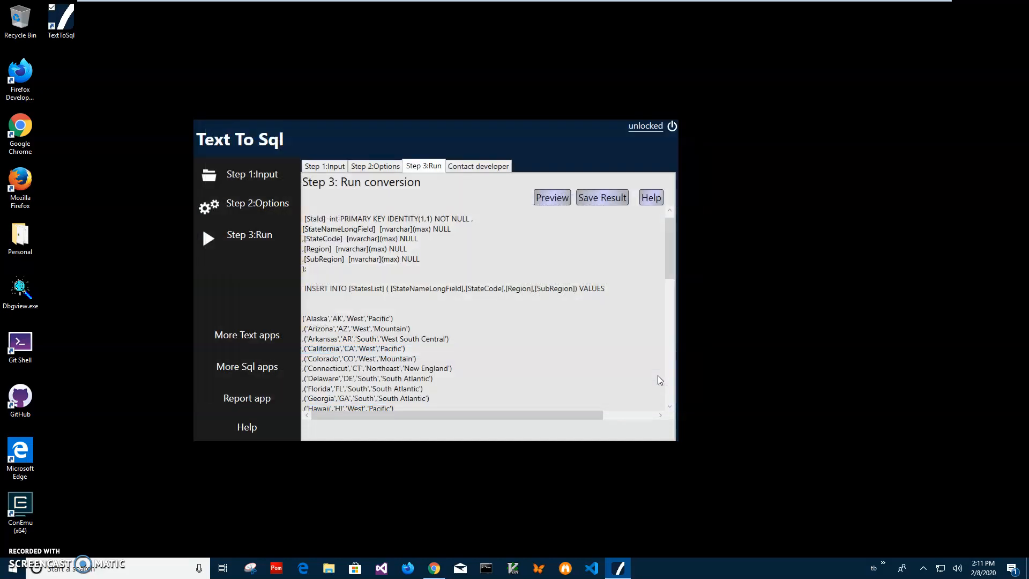
left_click(603, 198)
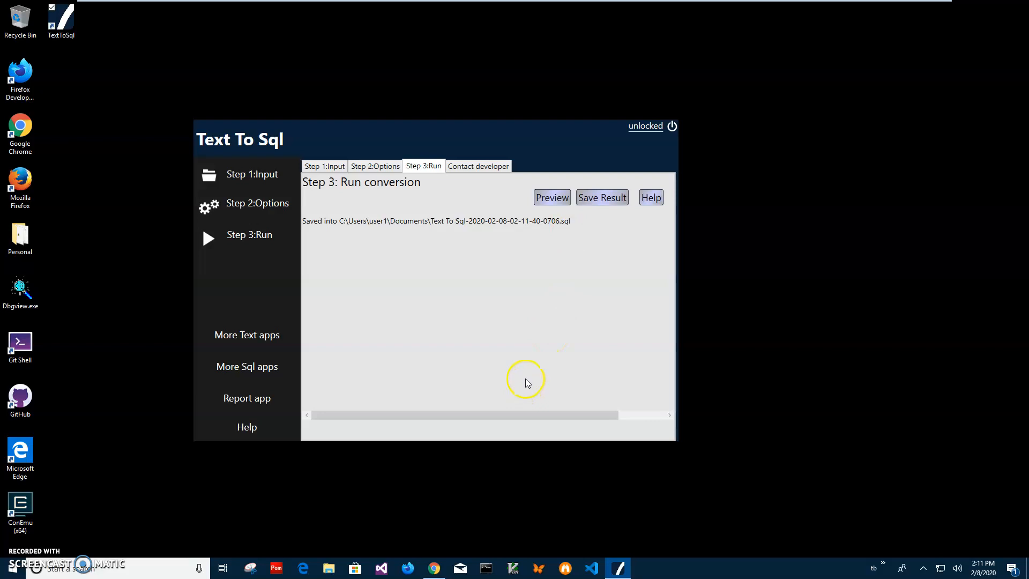
mouse_move(520, 363)
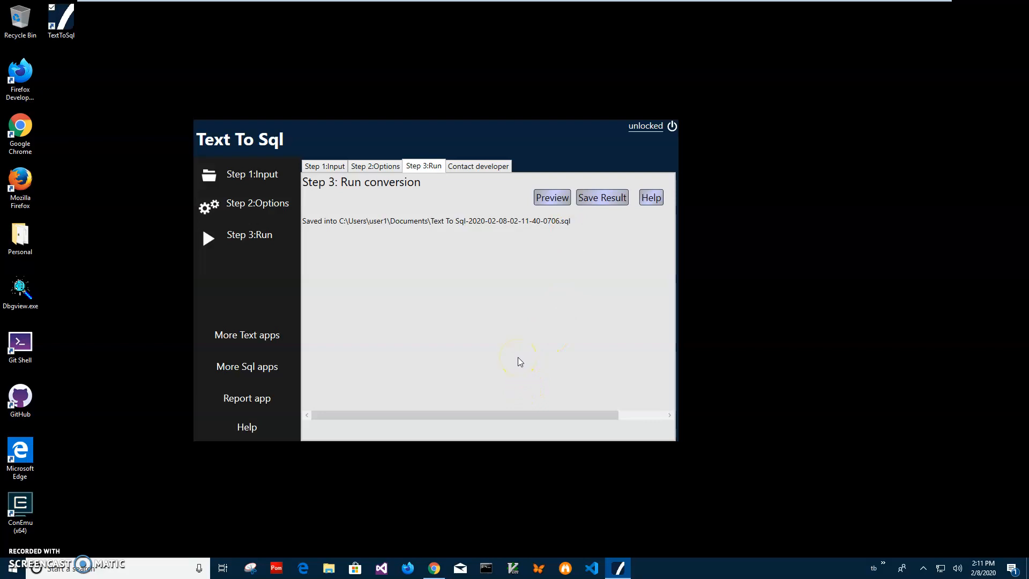